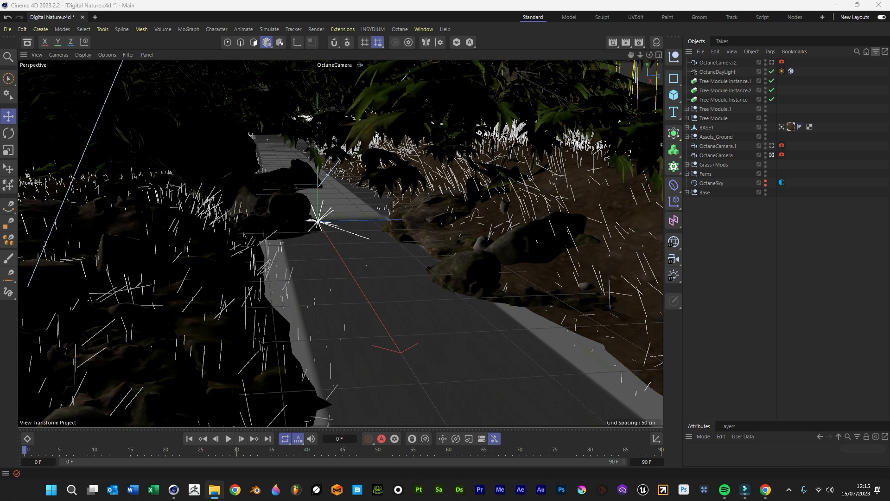
{"action": "mouse_move", "coordinate": [772, 158]}
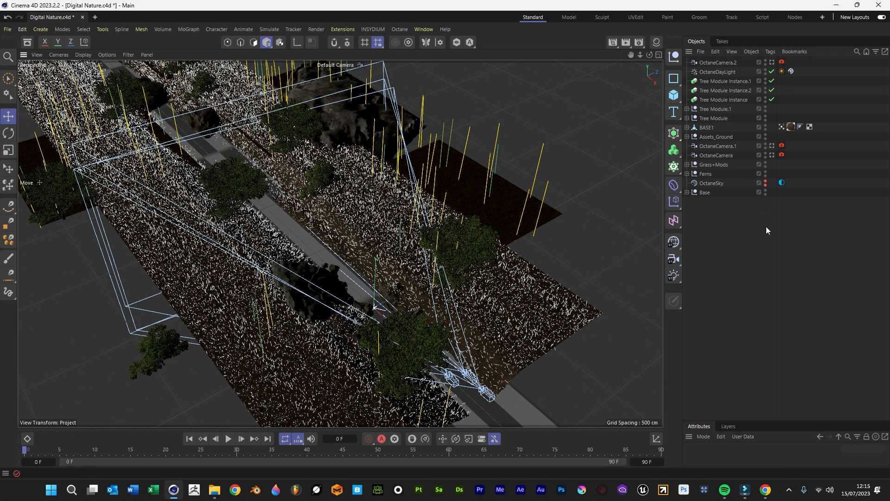
{"action": "mouse_move", "coordinate": [674, 184]}
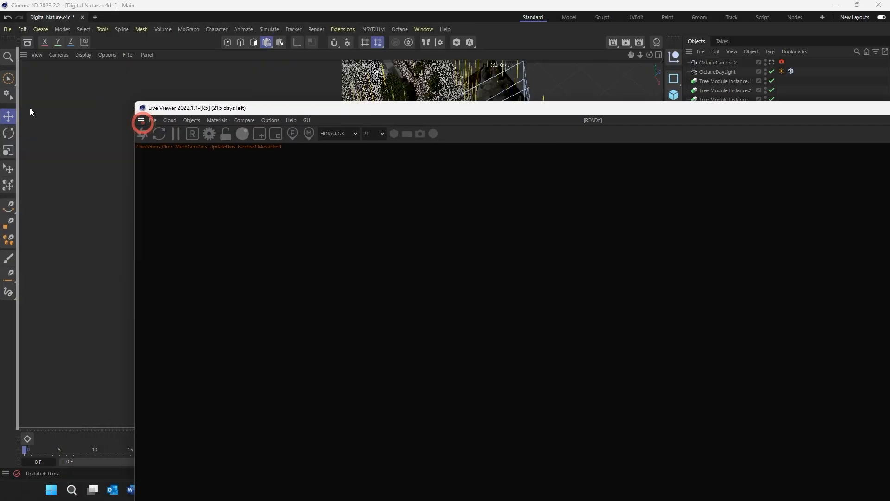
Step: Create an Octane Vdb Volume from the Live Viewer's Objects menu and select the tree modules
{"action": "left_click", "coordinate": [74, 63]}
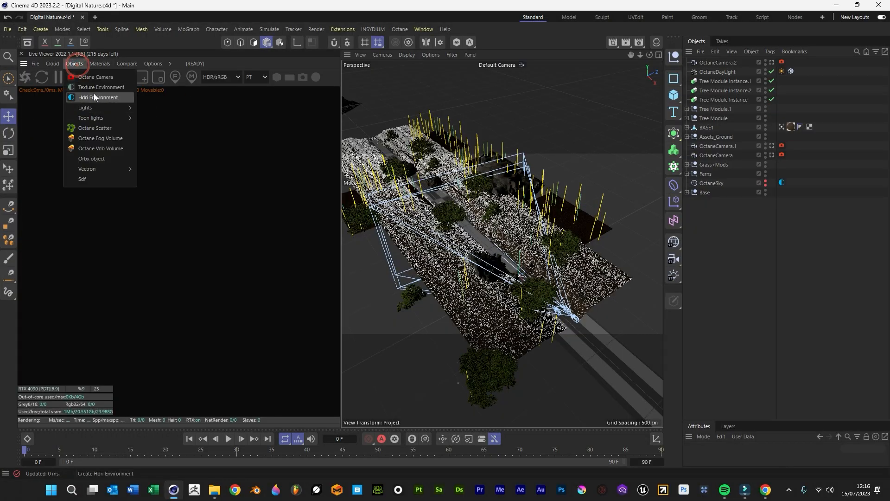
{"action": "left_click", "coordinate": [100, 150]}
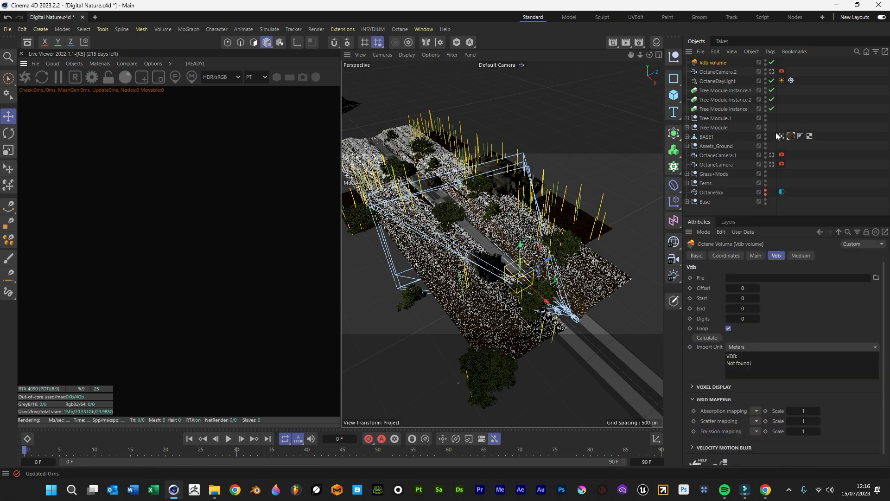
{"action": "left_click", "coordinate": [727, 90]}
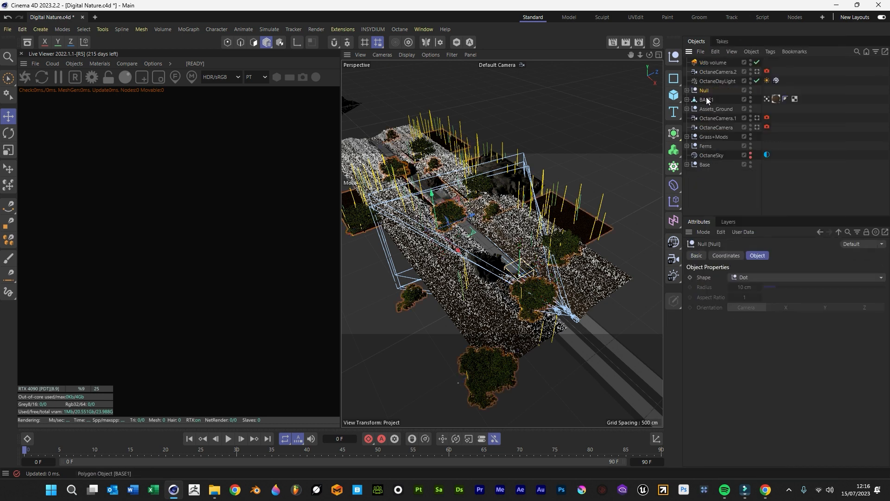
Step: Rename the new group null to Trees and hide it in the viewport
{"action": "double_click", "coordinate": [704, 91]}
{"action": "type", "text": "Trees"}
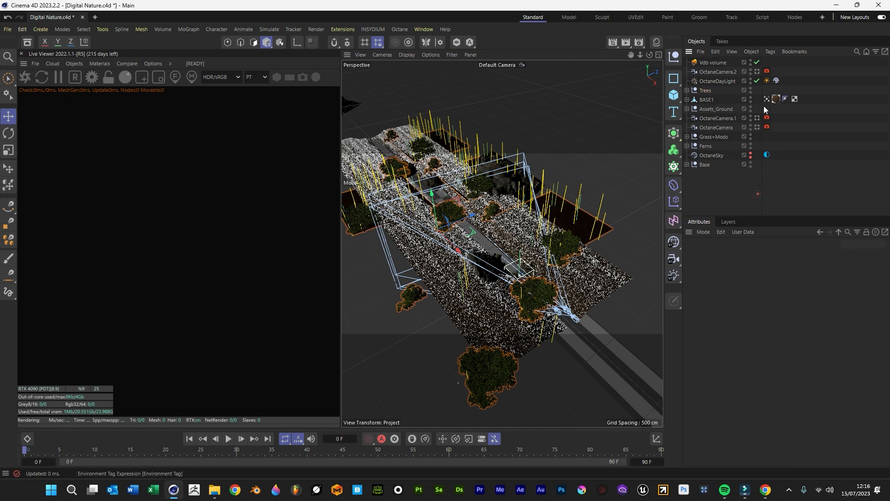
{"action": "left_click", "coordinate": [750, 92]}
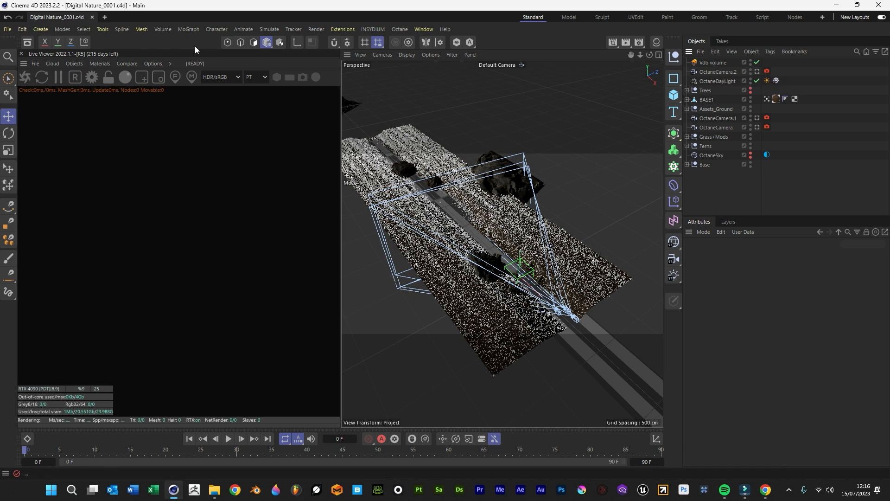
Step: Load the fog volume .vdb into the Vdb volume and scale it up over the path
{"action": "left_click", "coordinate": [712, 63]}
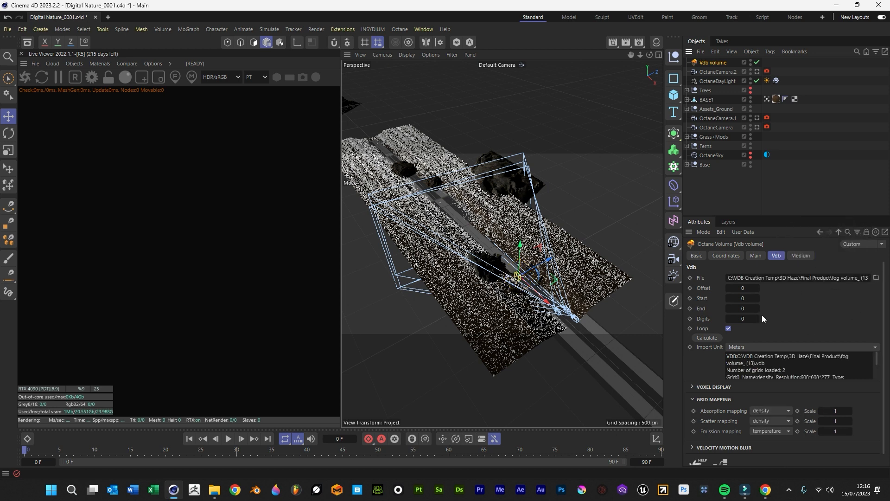
{"action": "mouse_move", "coordinate": [301, 220]}
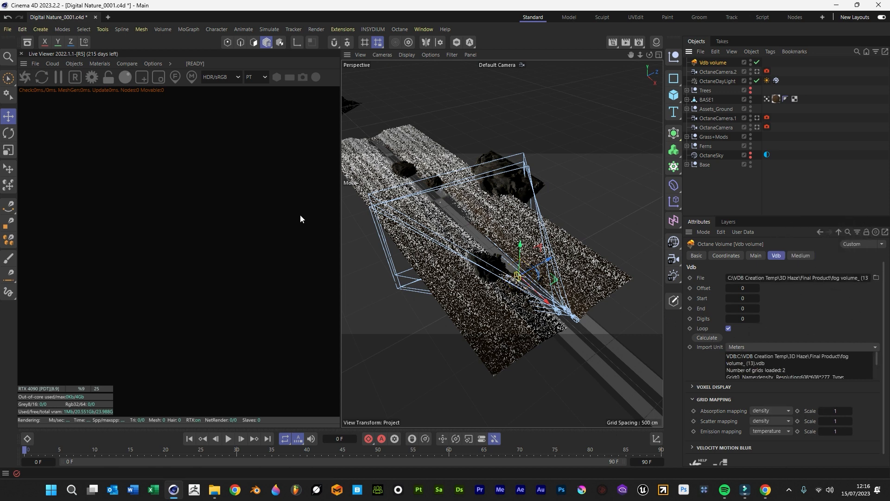
{"action": "left_click", "coordinate": [8, 149]}
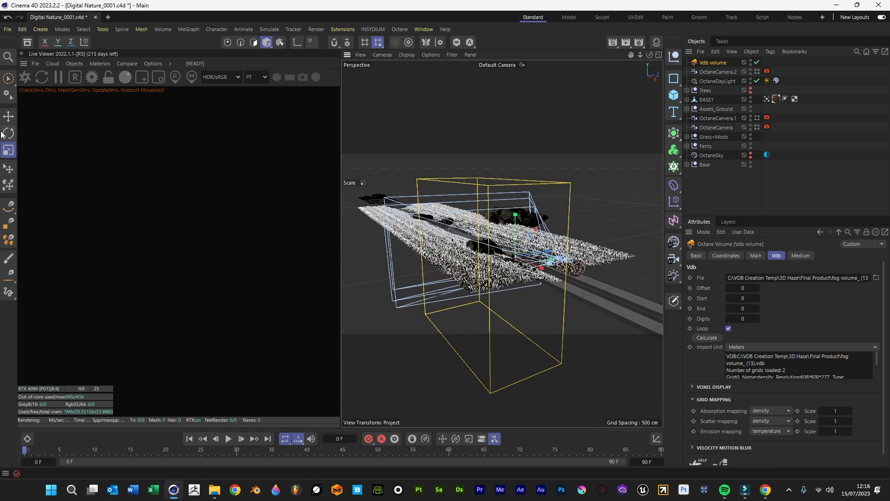
Step: Rotate the fog volume flat over the ground, save with Ctrl+S, and restart the Octane preview
{"action": "left_click", "coordinate": [8, 133]}
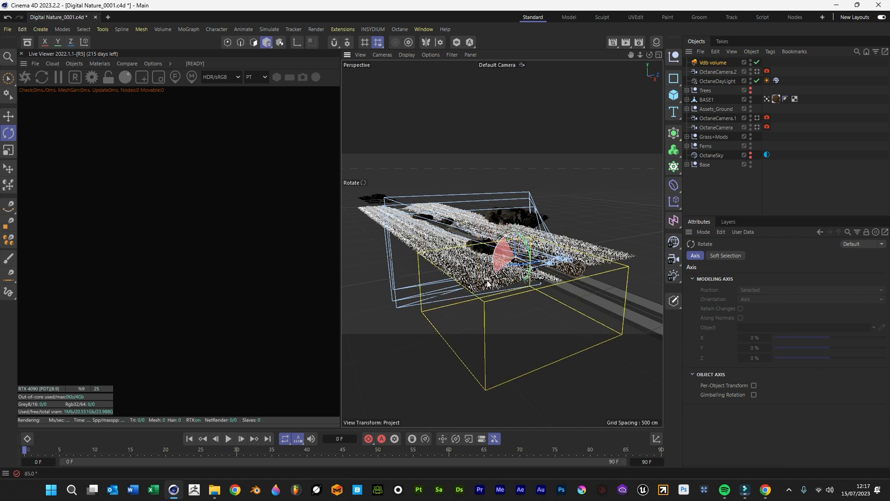
{"action": "left_click", "coordinate": [8, 116]}
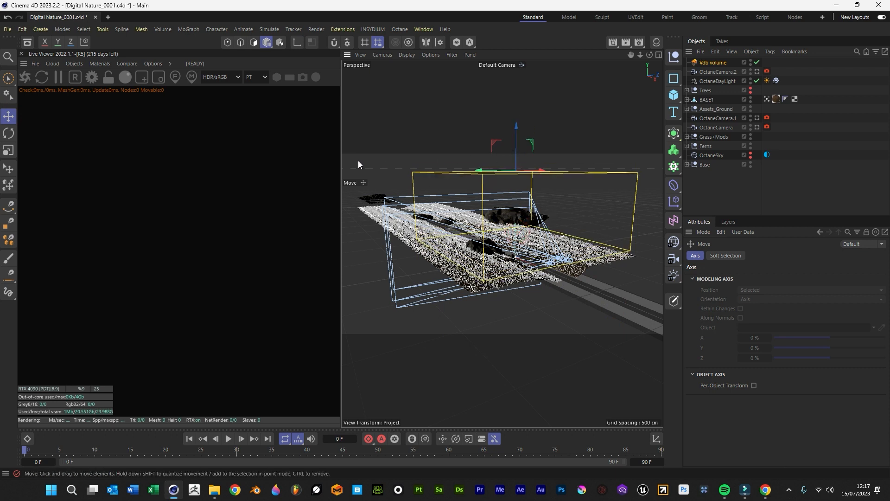
{"action": "mouse_move", "coordinate": [301, 152]}
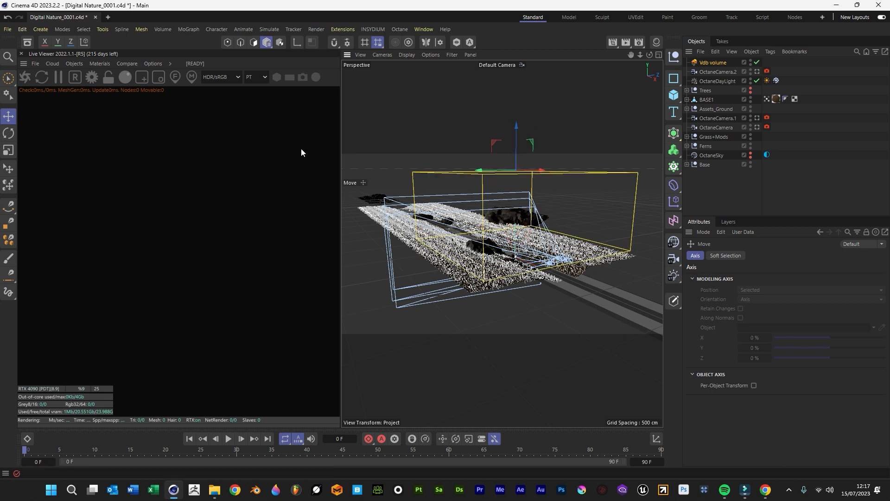
{"action": "key", "text": "ctrl+s"}
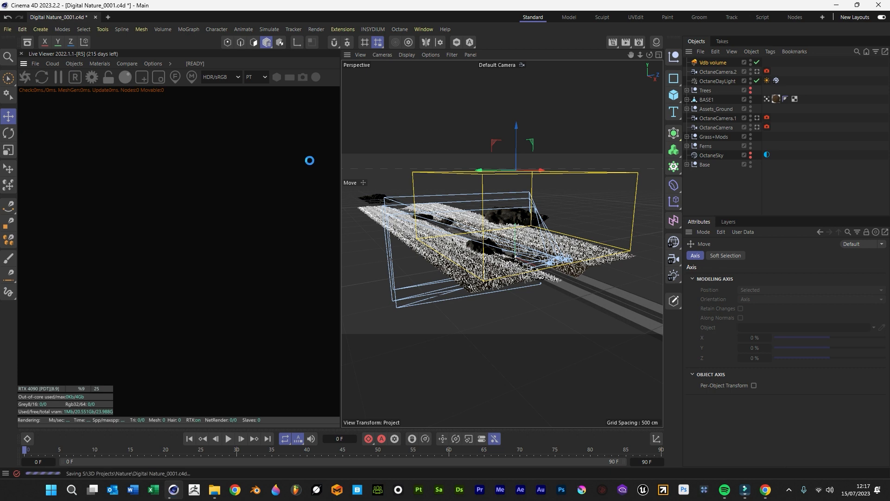
{"action": "left_click", "coordinate": [26, 78]}
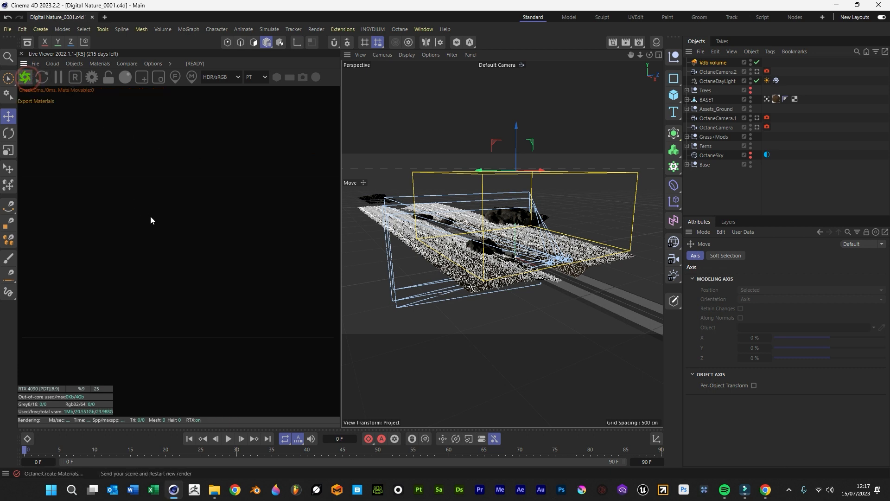
{"action": "mouse_move", "coordinate": [308, 182]}
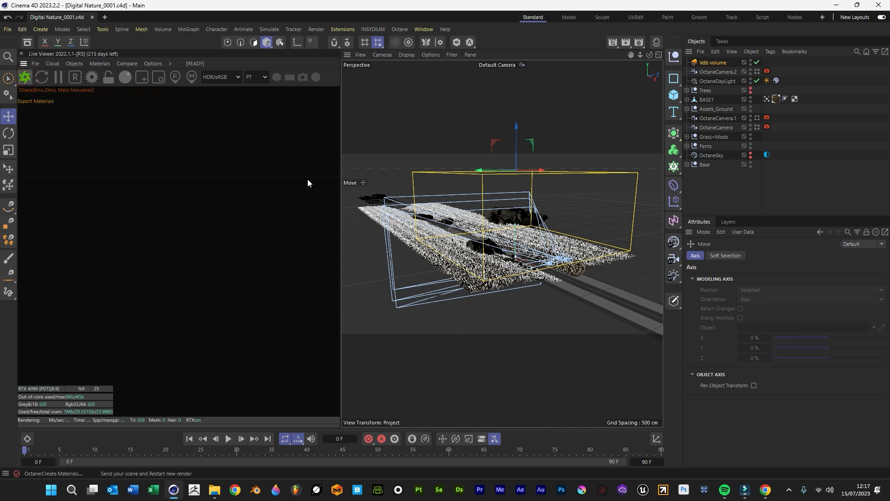
{"action": "mouse_move", "coordinate": [453, 191]}
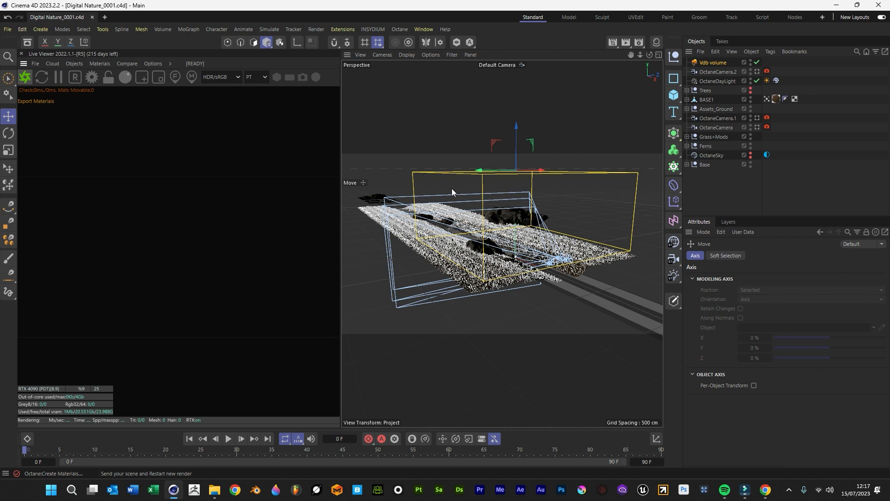
{"action": "mouse_move", "coordinate": [560, 362]}
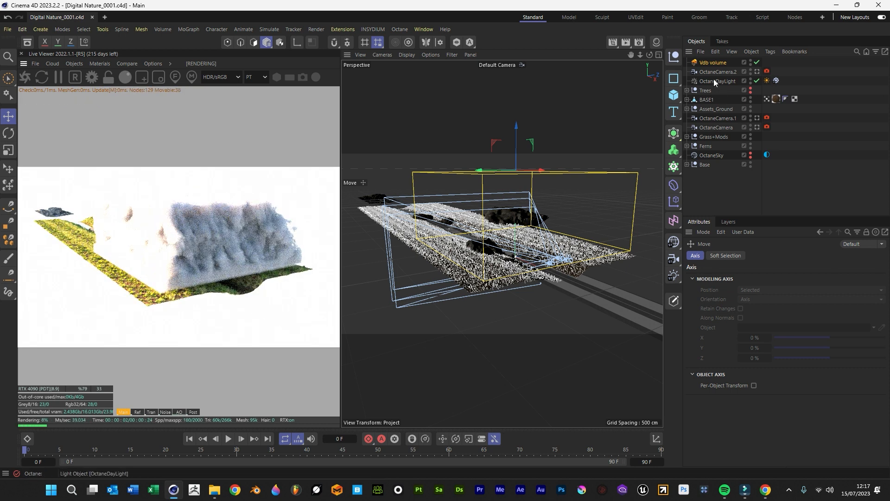
Step: Select the Vdb volume fog object in the Object Manager for resizing
{"action": "left_click", "coordinate": [713, 62]}
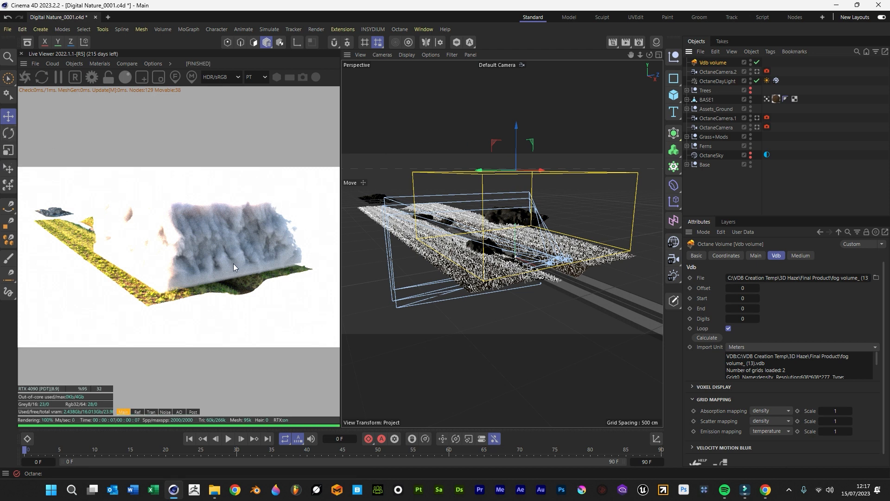
{"action": "mouse_move", "coordinate": [244, 285]}
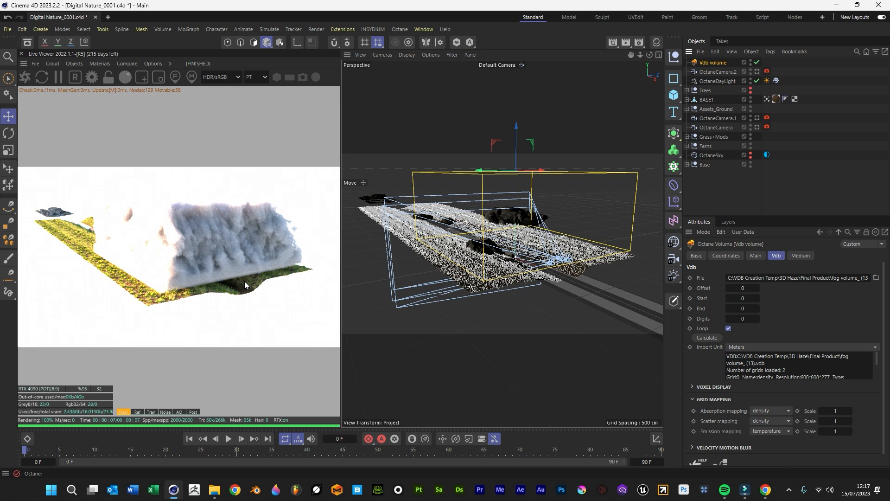
{"action": "mouse_move", "coordinate": [318, 254]}
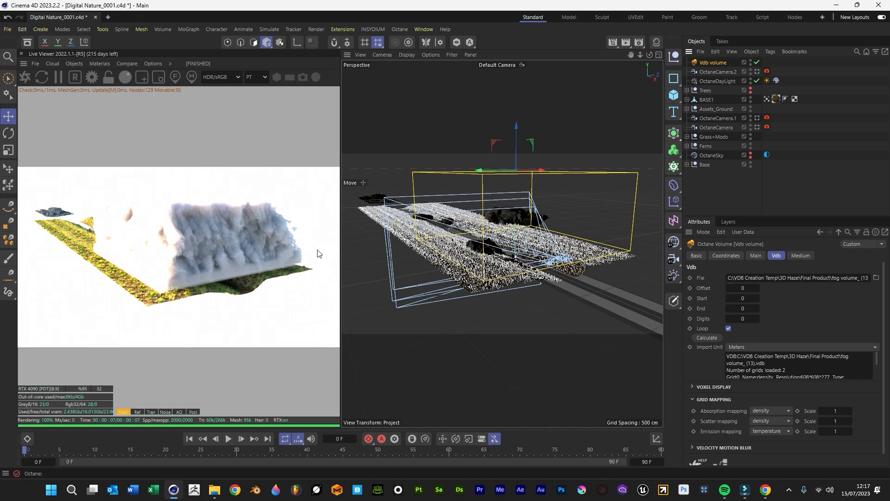
{"action": "mouse_move", "coordinate": [179, 279]}
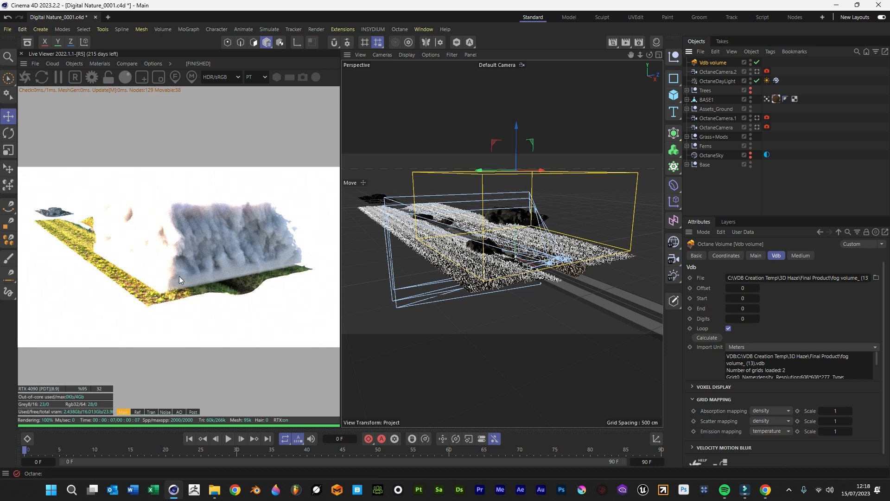
{"action": "mouse_move", "coordinate": [194, 263]}
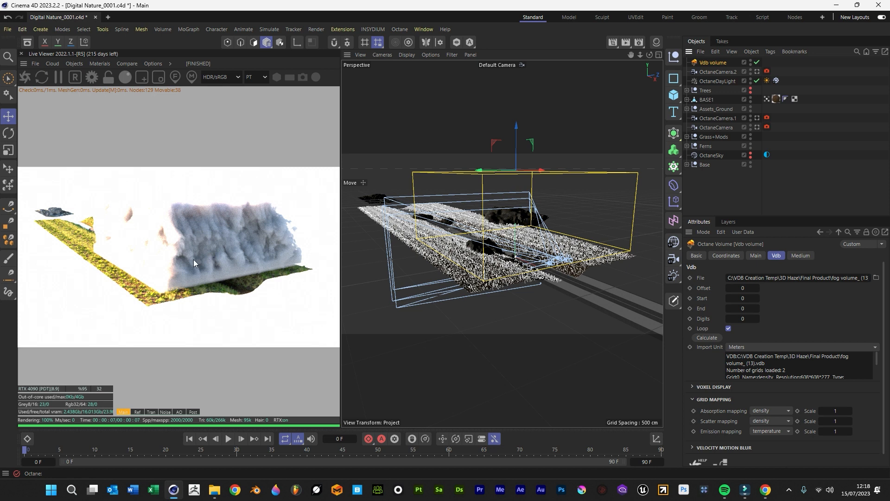
{"action": "mouse_move", "coordinate": [215, 266]}
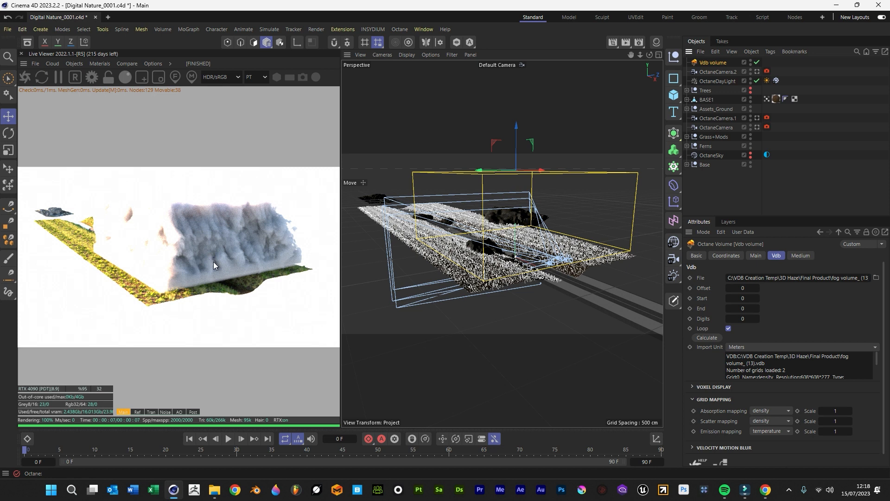
{"action": "mouse_move", "coordinate": [189, 243]}
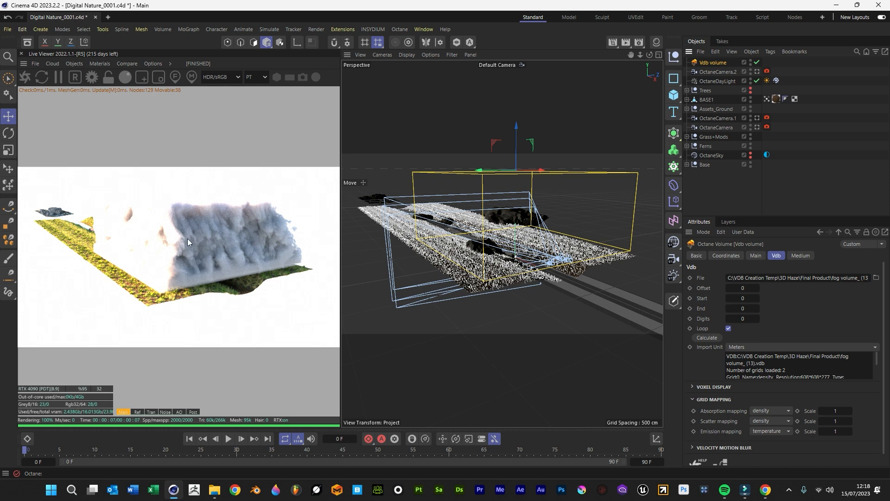
{"action": "mouse_move", "coordinate": [561, 164]}
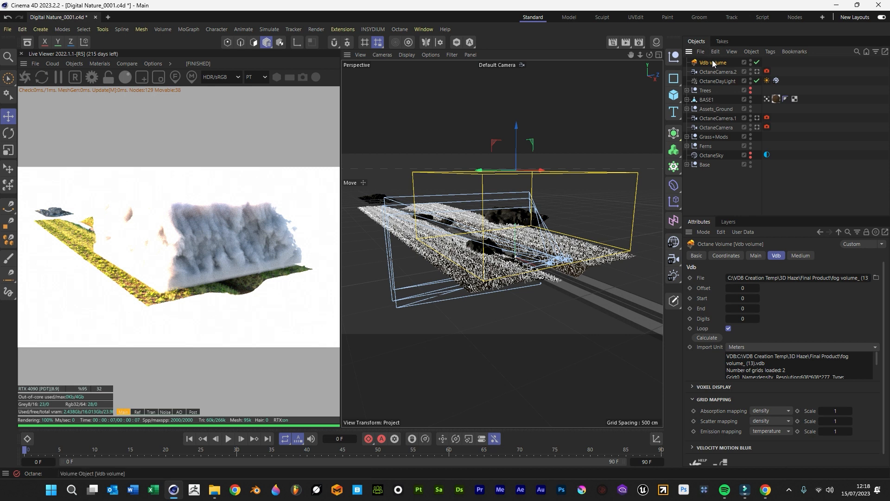
{"action": "left_click", "coordinate": [713, 62]}
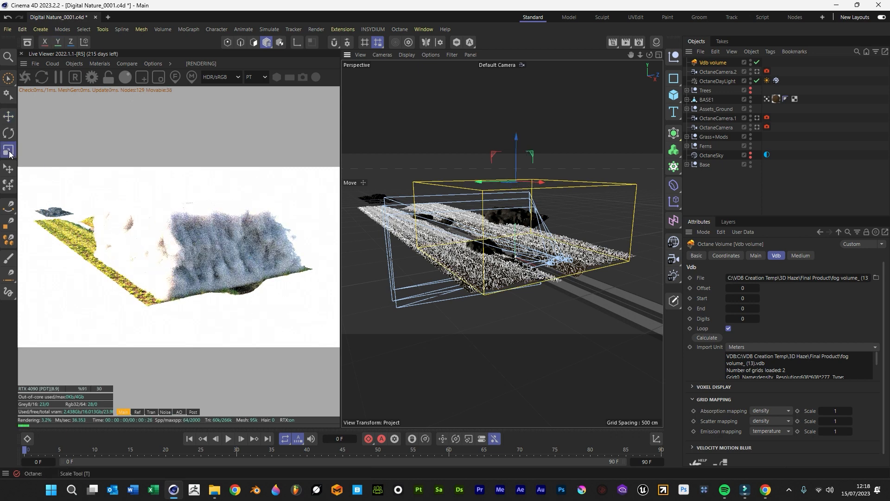
Step: Scale the fog volume to span the whole ground strip, then move it into place
{"action": "left_click", "coordinate": [9, 150]}
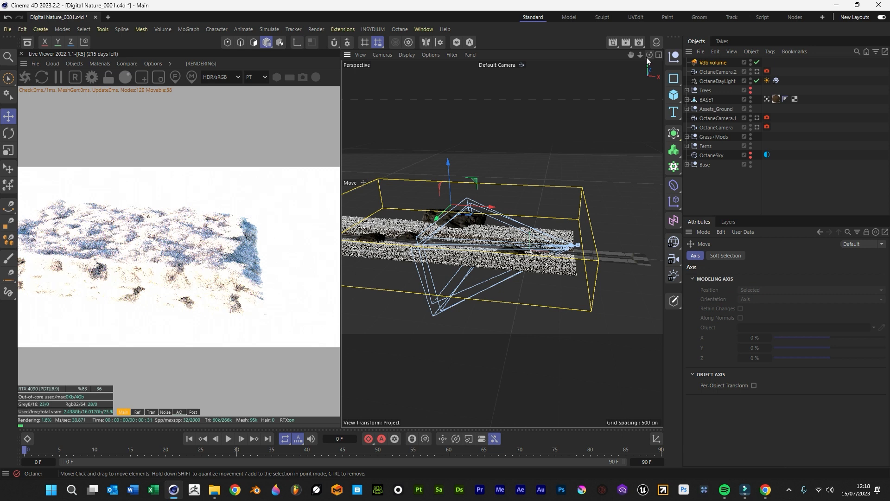
{"action": "left_click", "coordinate": [9, 152]}
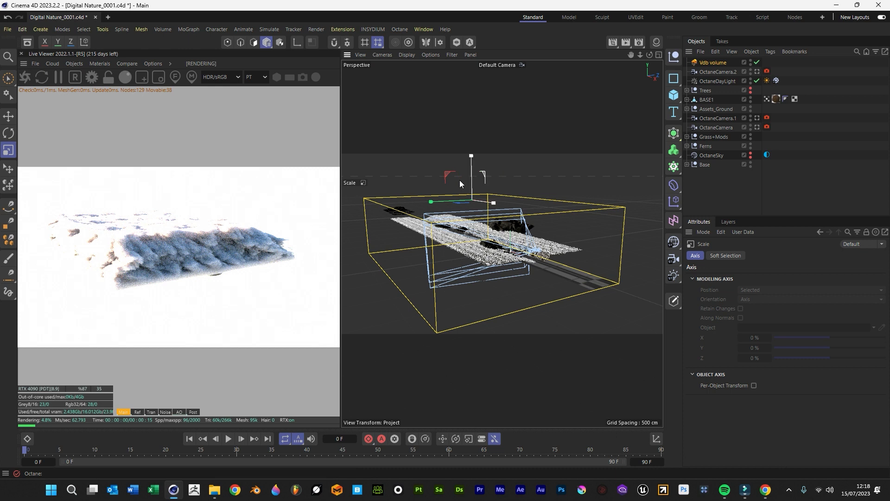
{"action": "left_click", "coordinate": [9, 116]}
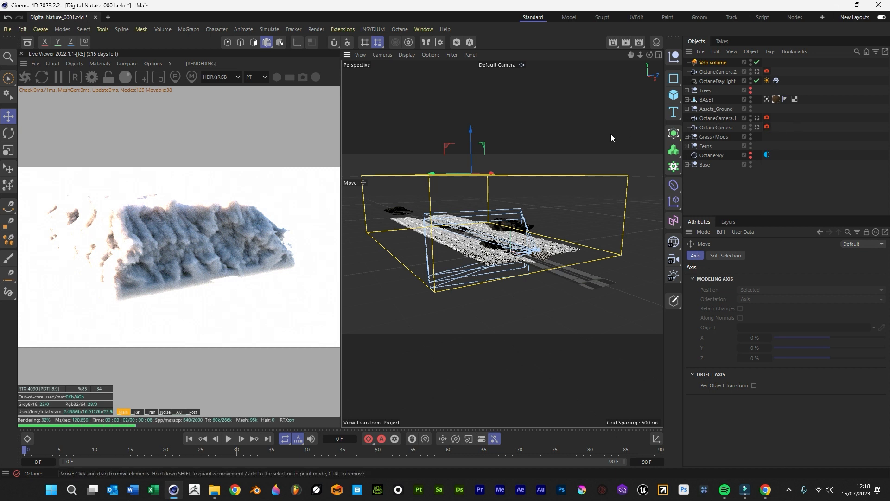
{"action": "mouse_move", "coordinate": [584, 137]}
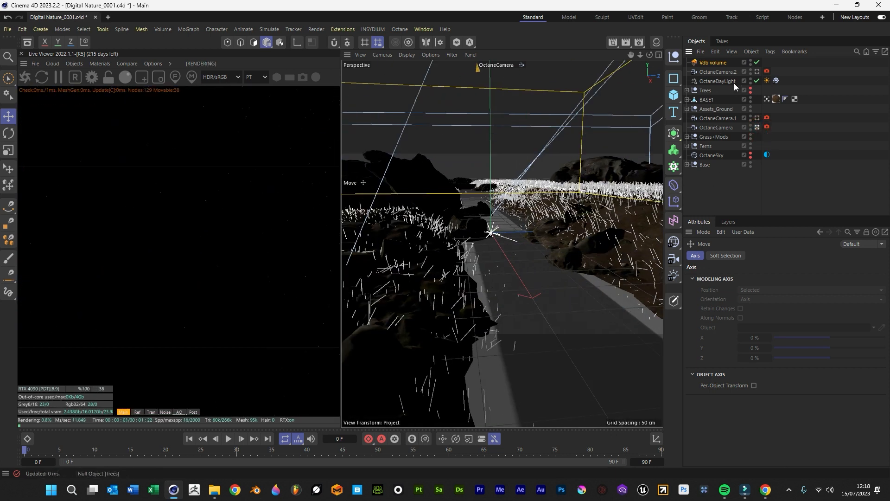
Step: Show the Vdb volume's settings and leave the OctaneCamera for the Default Camera
{"action": "left_click", "coordinate": [714, 63]}
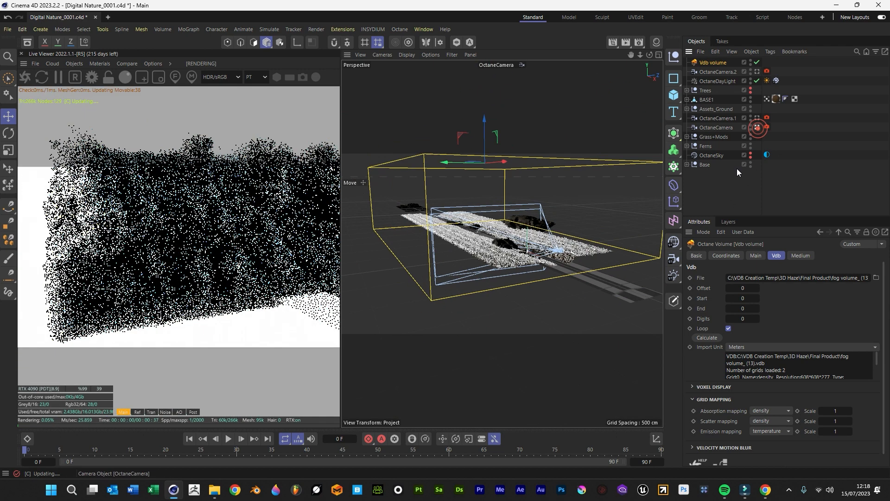
{"action": "left_click", "coordinate": [799, 256]}
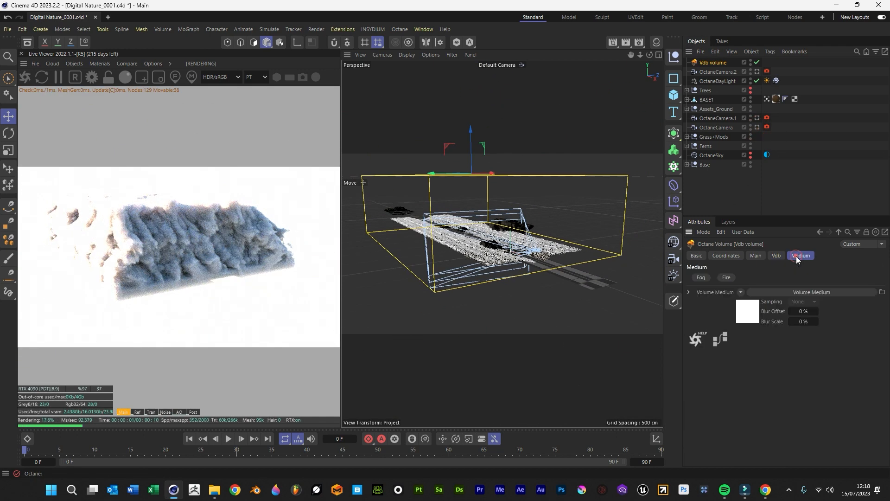
Step: In the Volume Medium, set density to 0.021 and volume step length to 16
{"action": "left_click", "coordinate": [813, 291]}
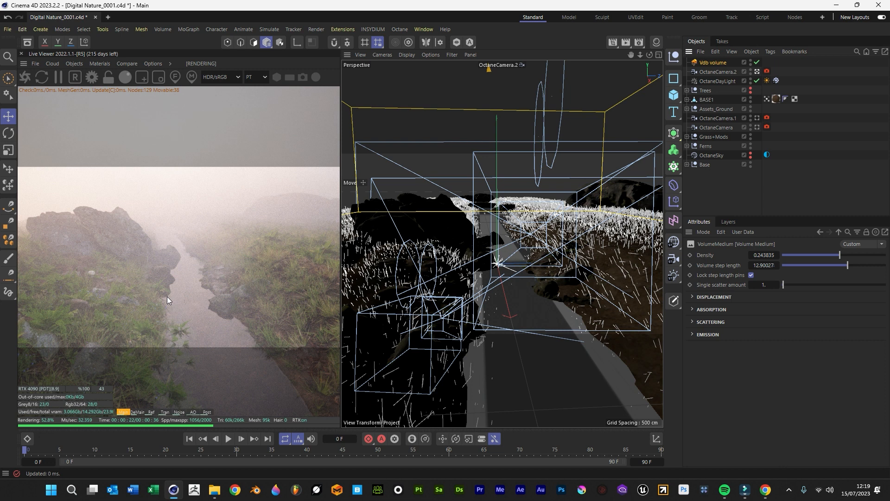
{"action": "mouse_move", "coordinate": [102, 301]}
{"action": "type", "text": "0."}
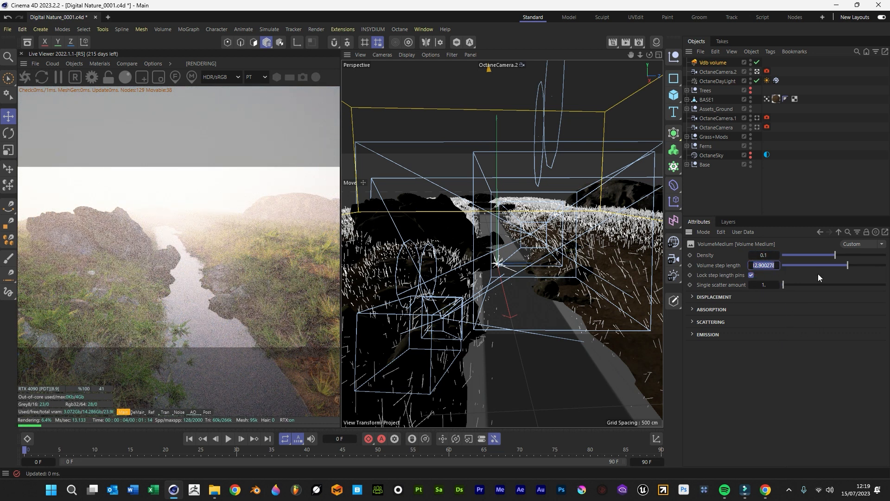
{"action": "type", "text": "16."}
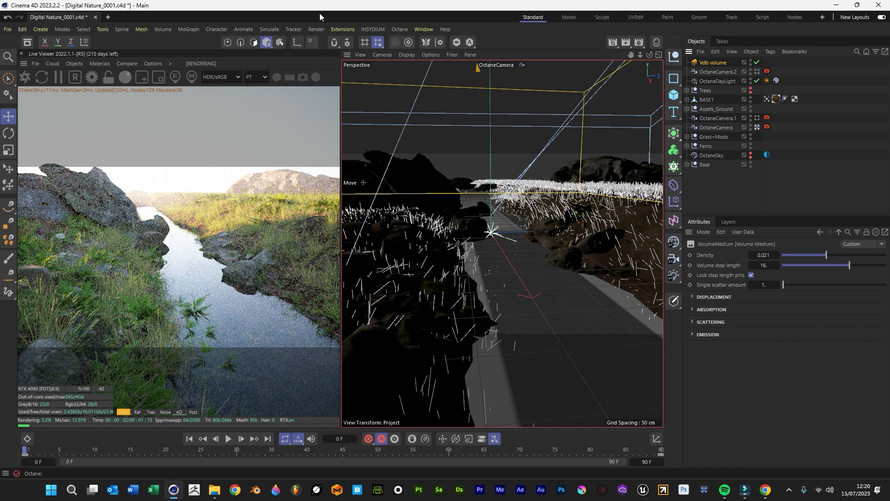
Step: Make the Trees null visible again in both the editor and the render
{"action": "left_click", "coordinate": [714, 108]}
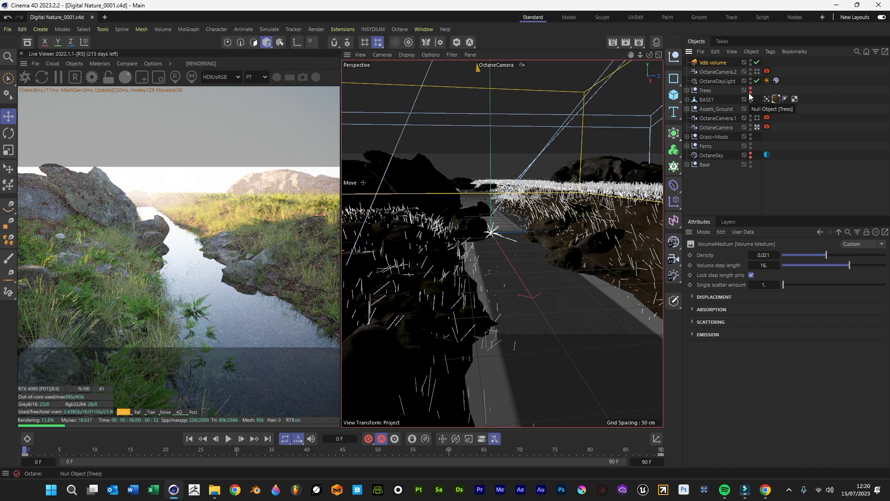
{"action": "left_click", "coordinate": [751, 91]}
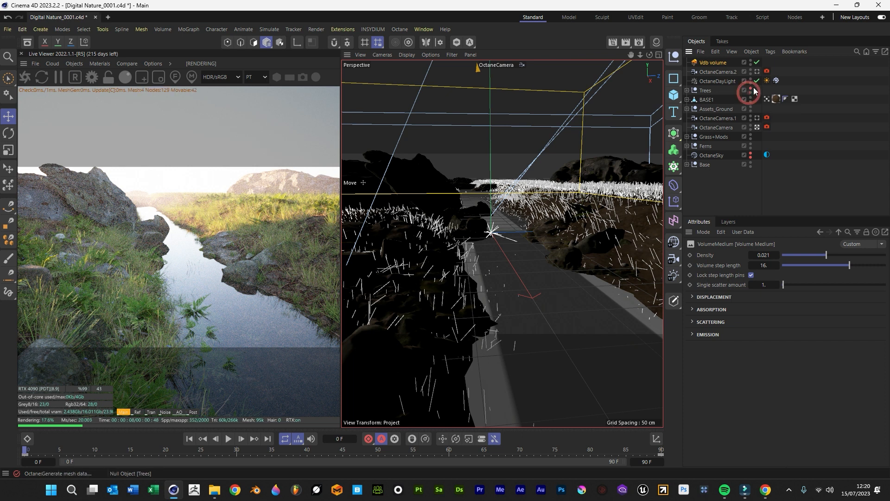
{"action": "left_click", "coordinate": [750, 91]}
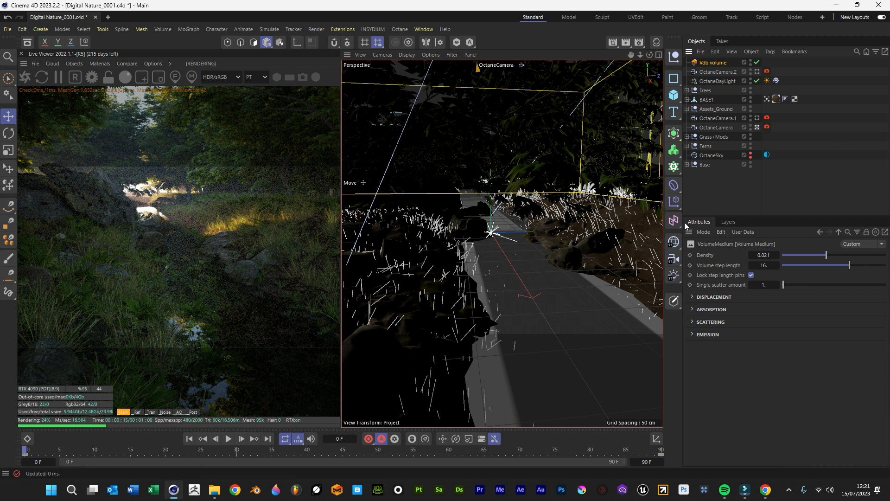
{"action": "mouse_move", "coordinate": [159, 208]}
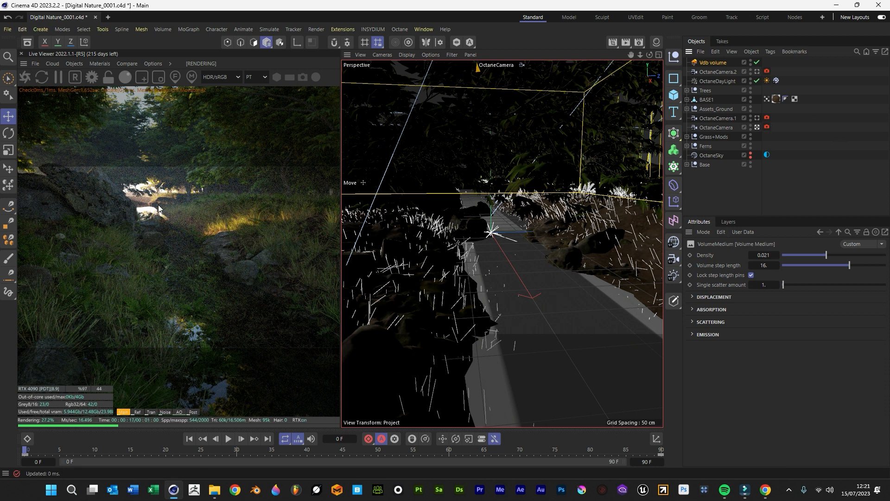
{"action": "mouse_move", "coordinate": [51, 136]}
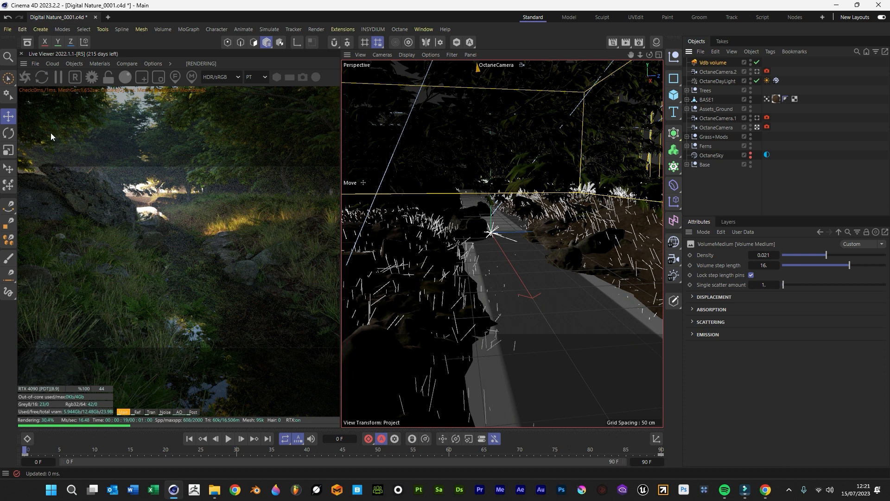
{"action": "mouse_move", "coordinate": [141, 124]}
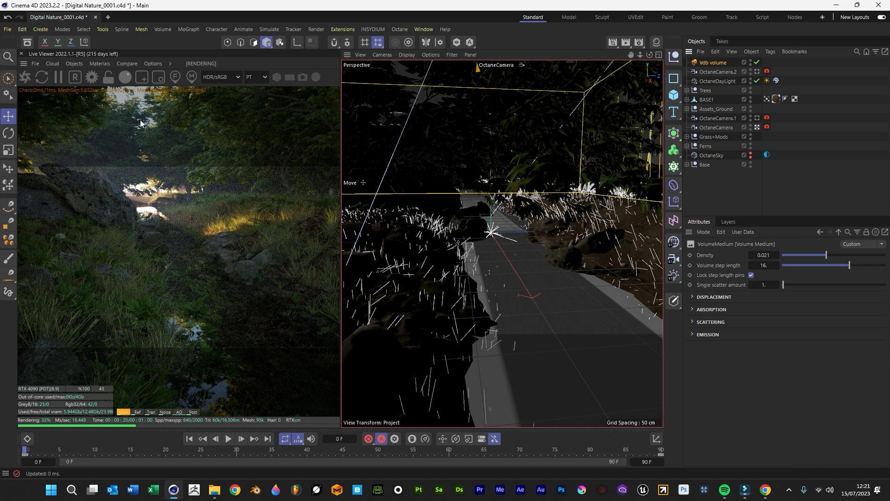
{"action": "mouse_move", "coordinate": [299, 259]}
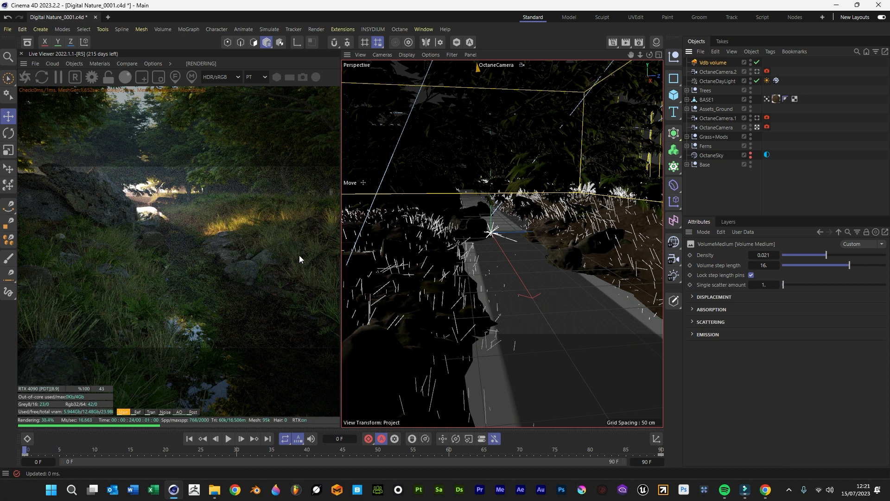
{"action": "mouse_move", "coordinate": [333, 207]}
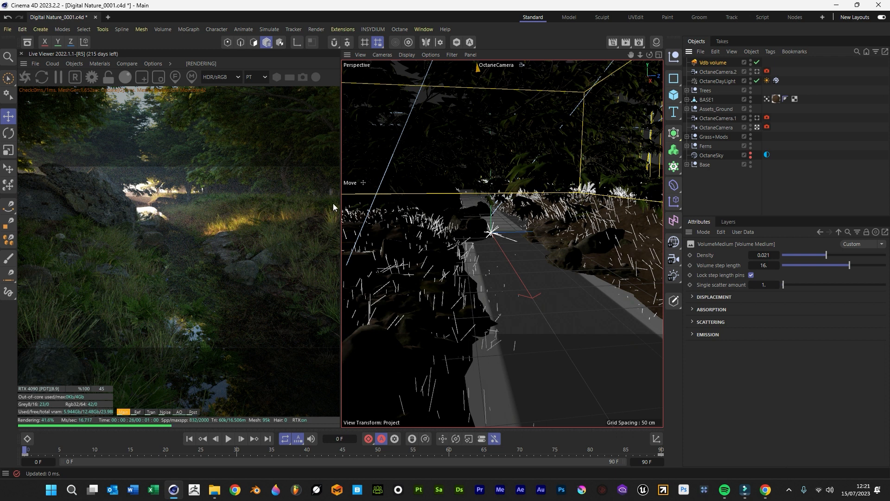